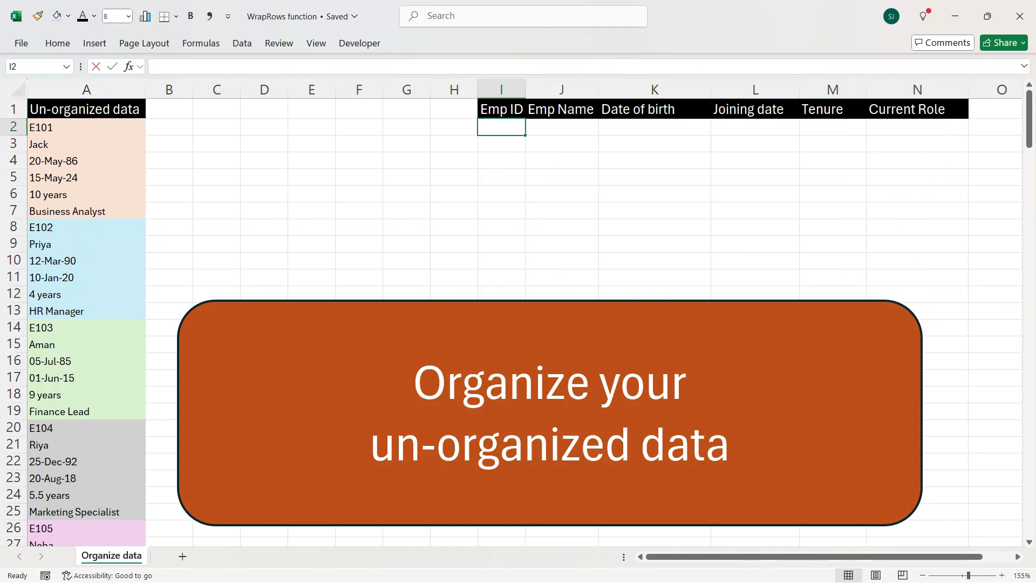
Step: Begin a =WRAPROWS( formula in I2 under the Emp ID header
{"action": "type", "text": "=w"}
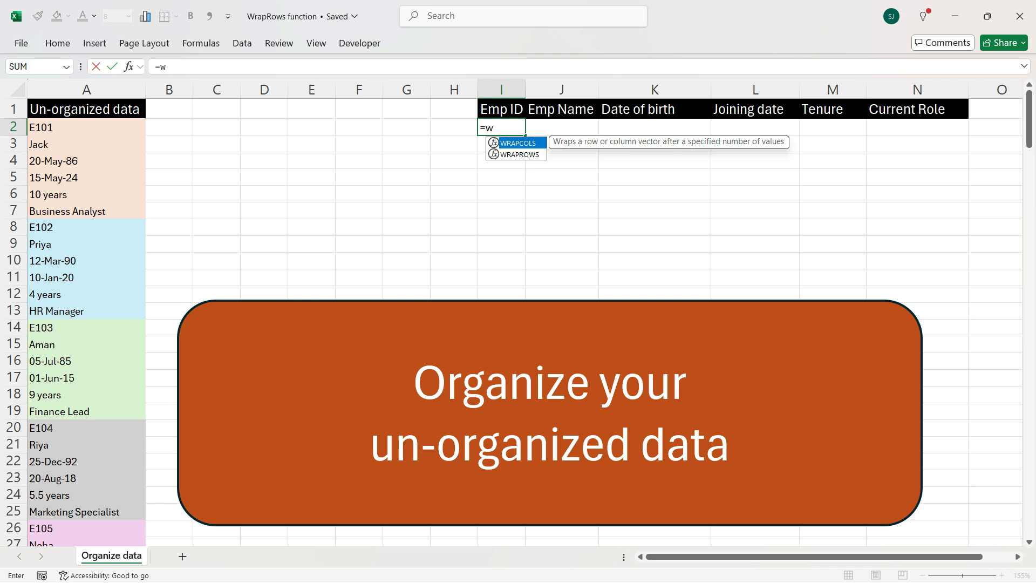
{"action": "type", "text": "ra"}
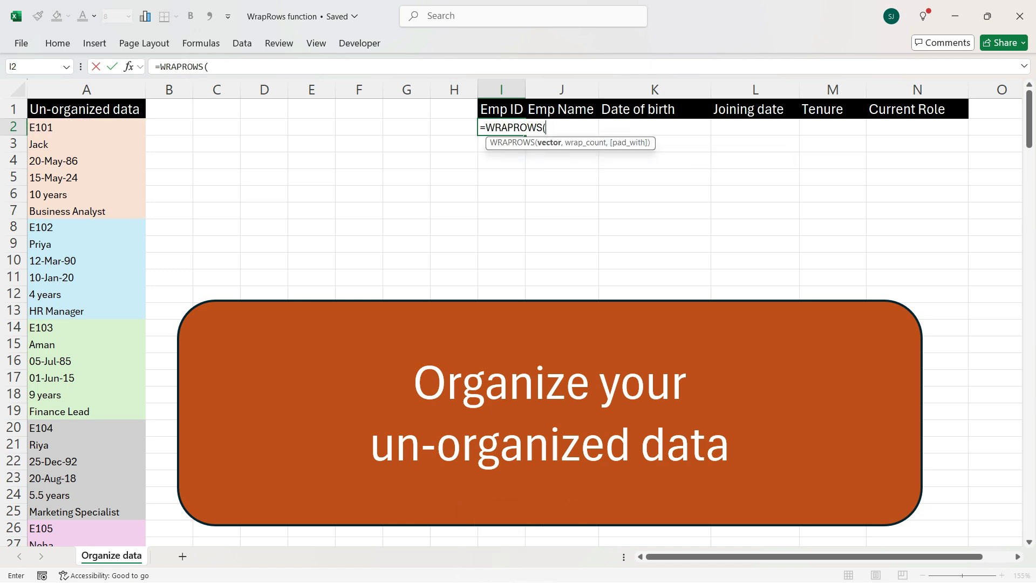
Step: Supply the employee list $A$2:$A$61 as the formula's absolute vector argument
{"action": "left_click", "coordinate": [86, 127]}
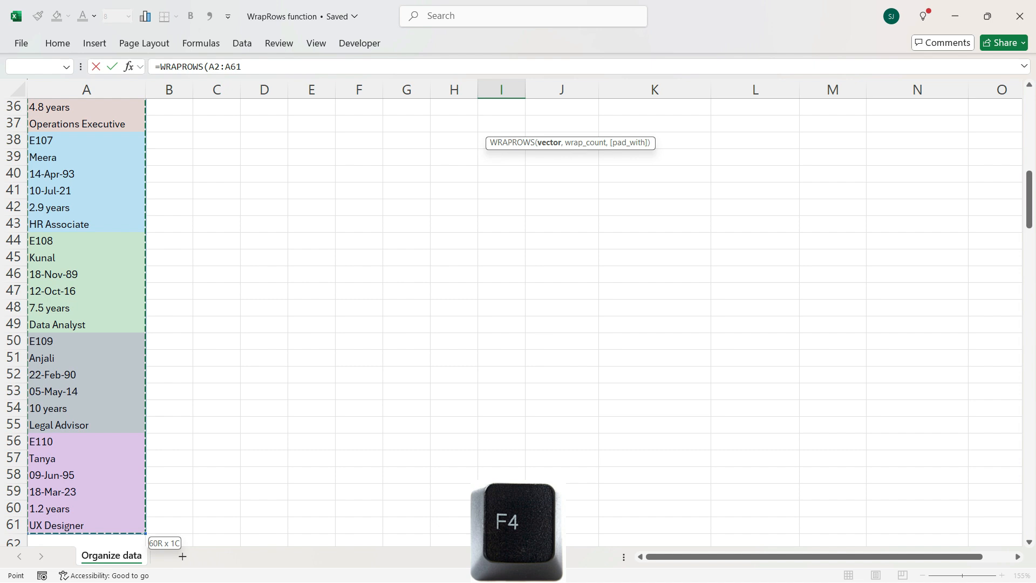
{"action": "key", "text": "F4"}
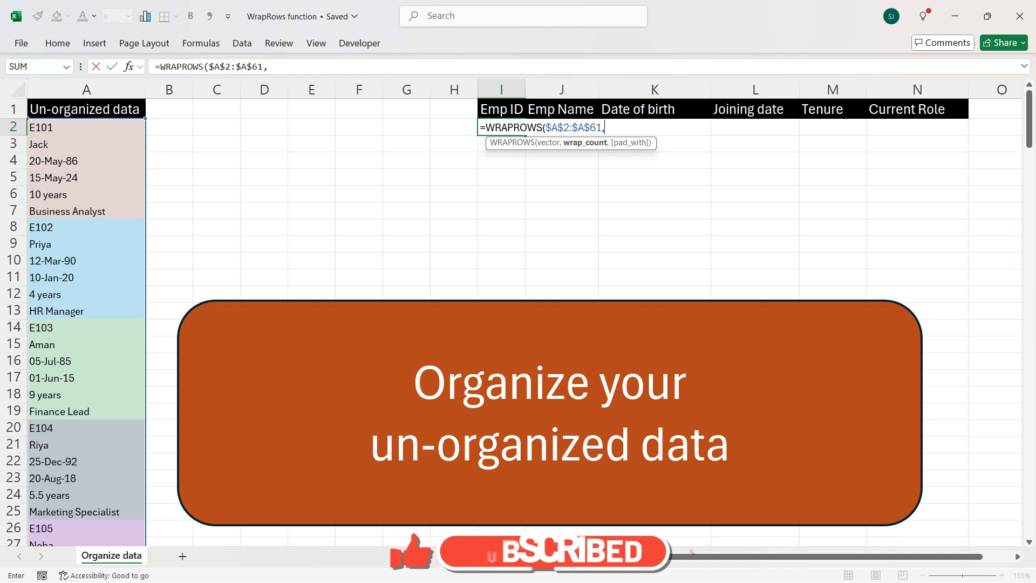
Step: Complete =WRAPROWS($A$2:$A$61,6) so the list spills into a six-column table
{"action": "type", "text": "6)"}
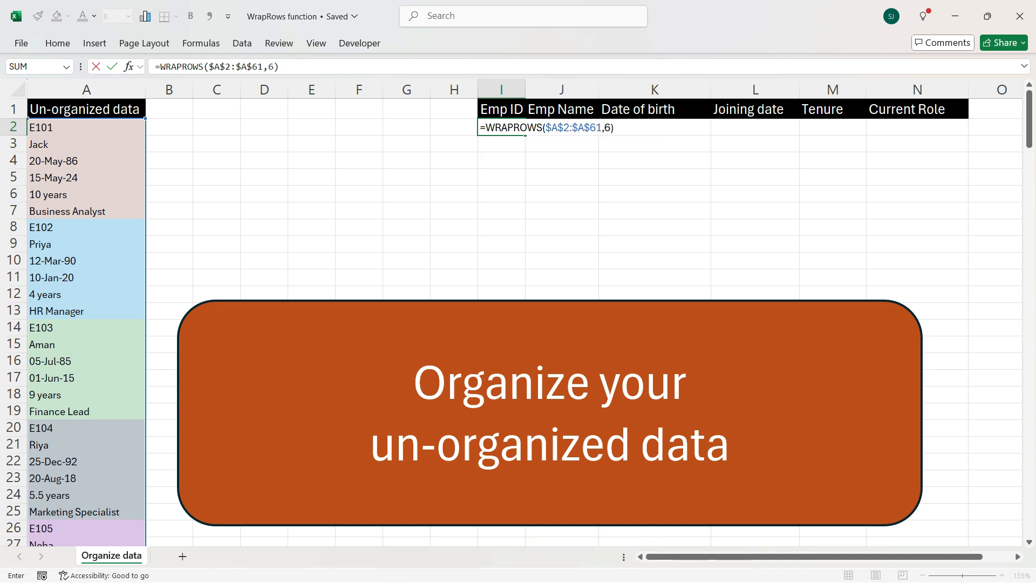
{"action": "key", "text": "Enter"}
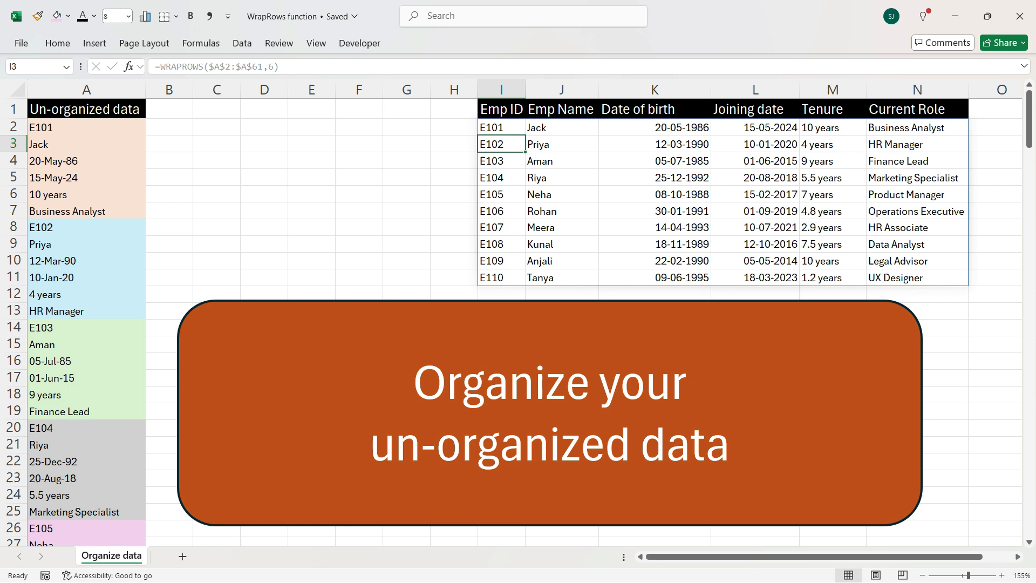